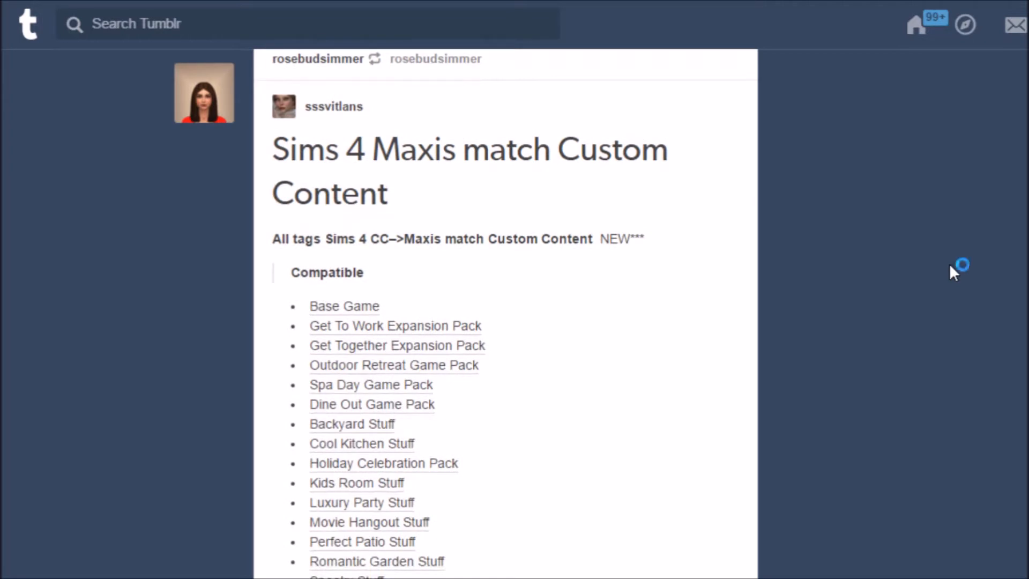
- Scroll the master post down to its Maxis Match Hair link section
scroll(down, 3)
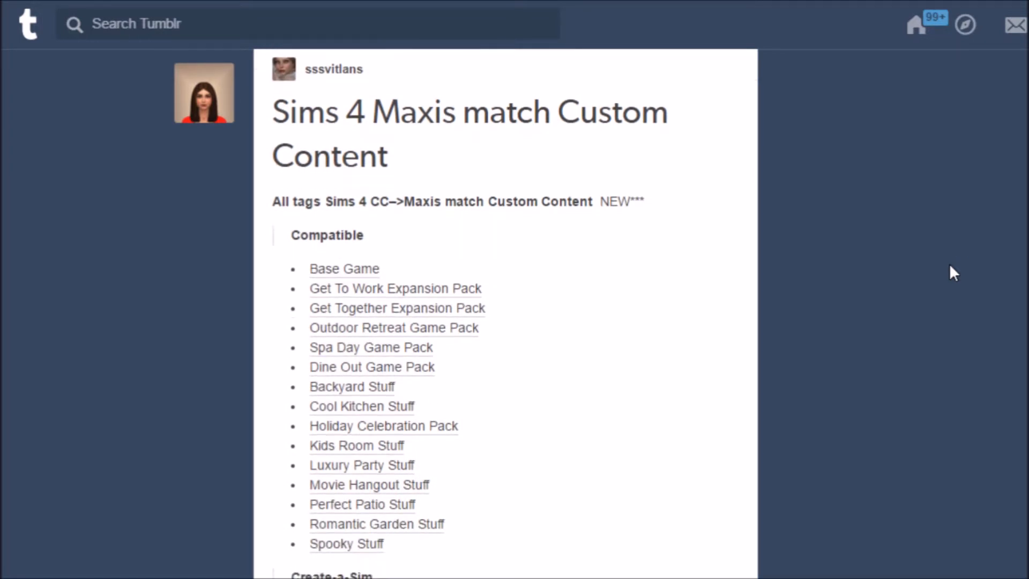
scroll(down, 3)
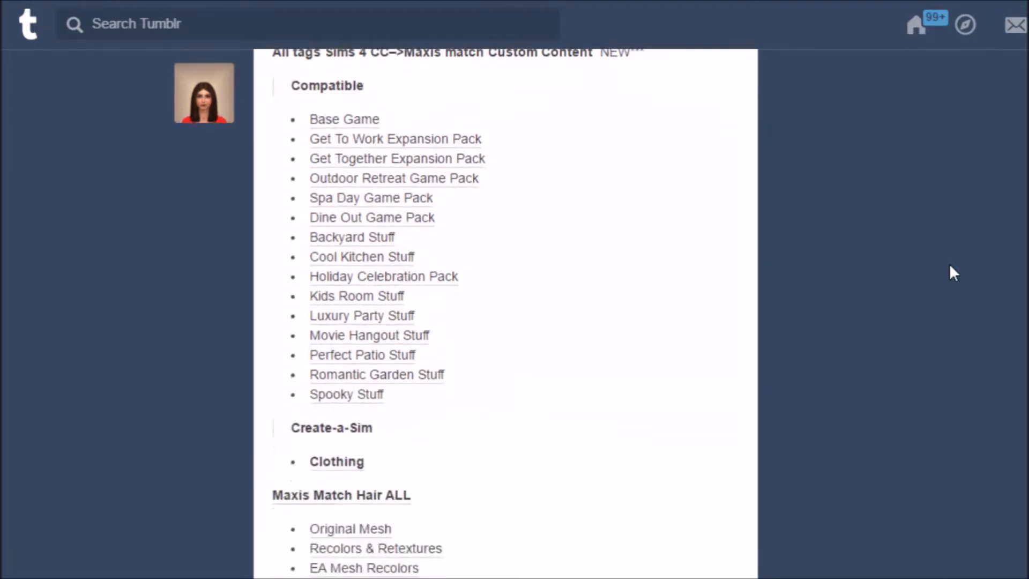
scroll(down, 3)
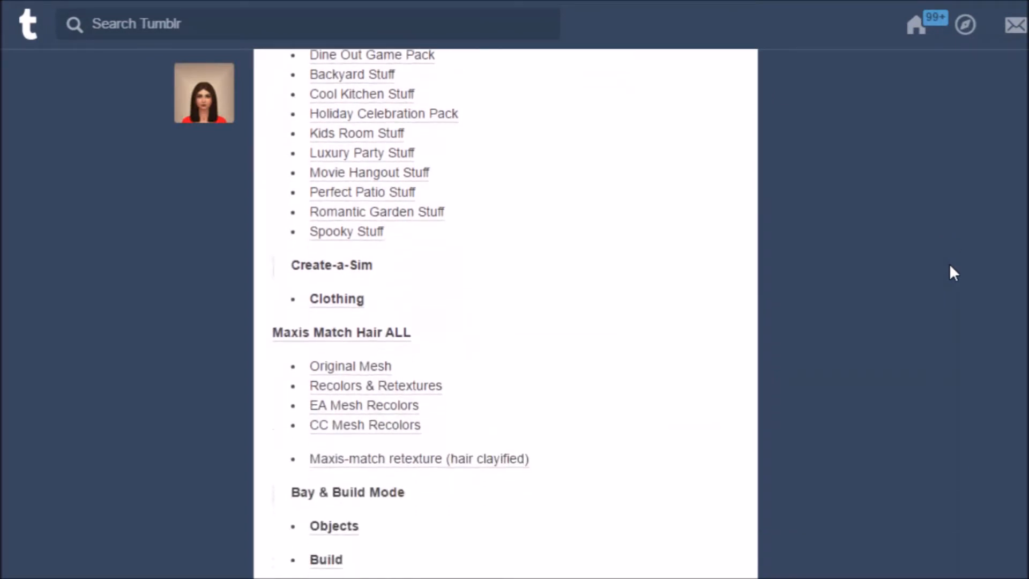
scroll(down, 3)
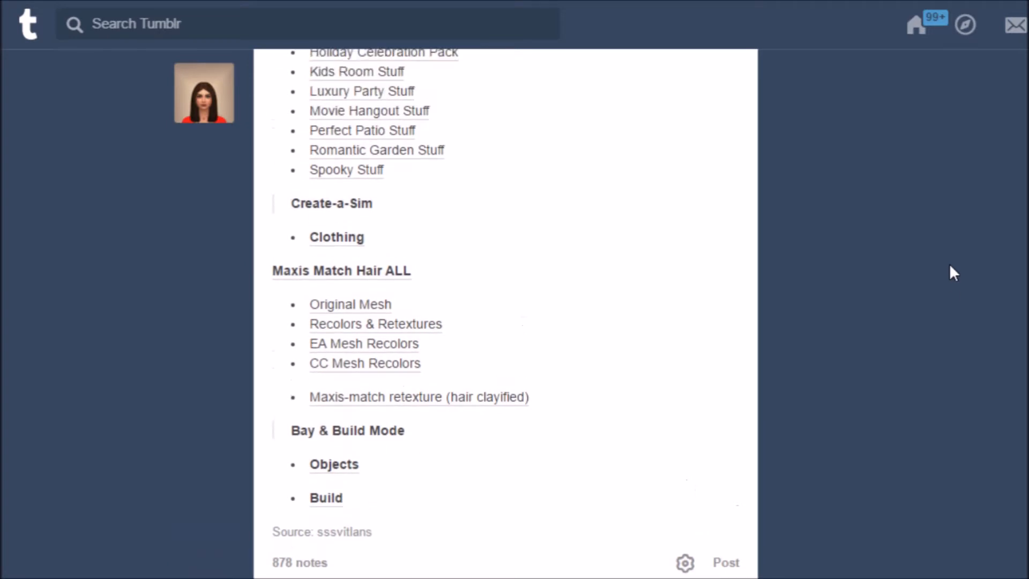
scroll(up, 3)
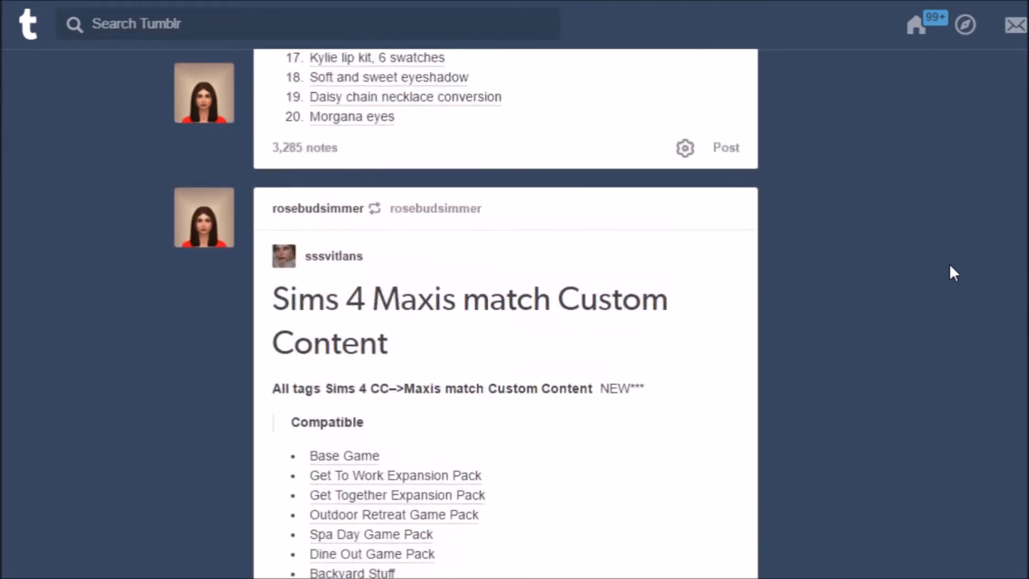
scroll(down, 3)
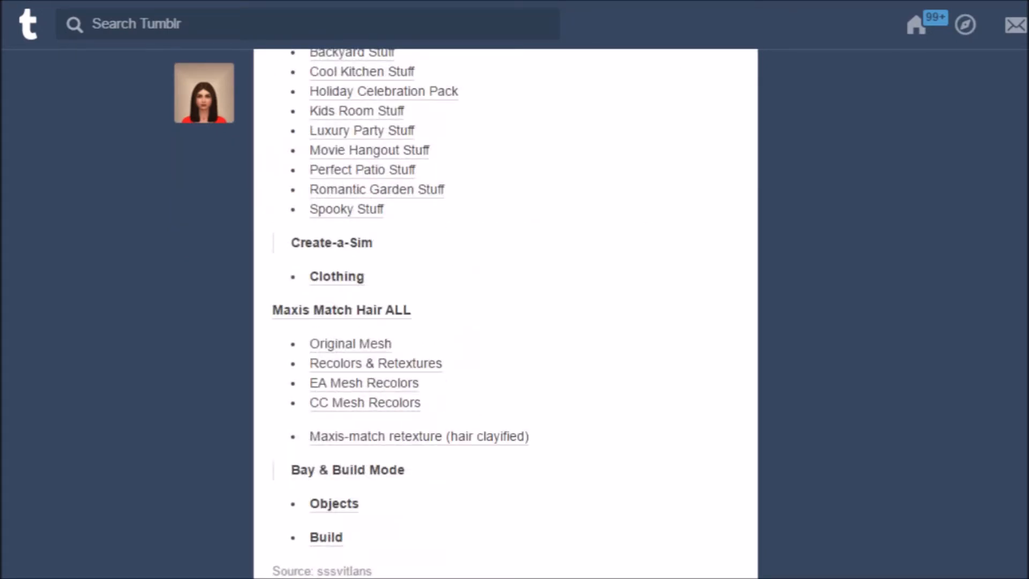
scroll(down, 3)
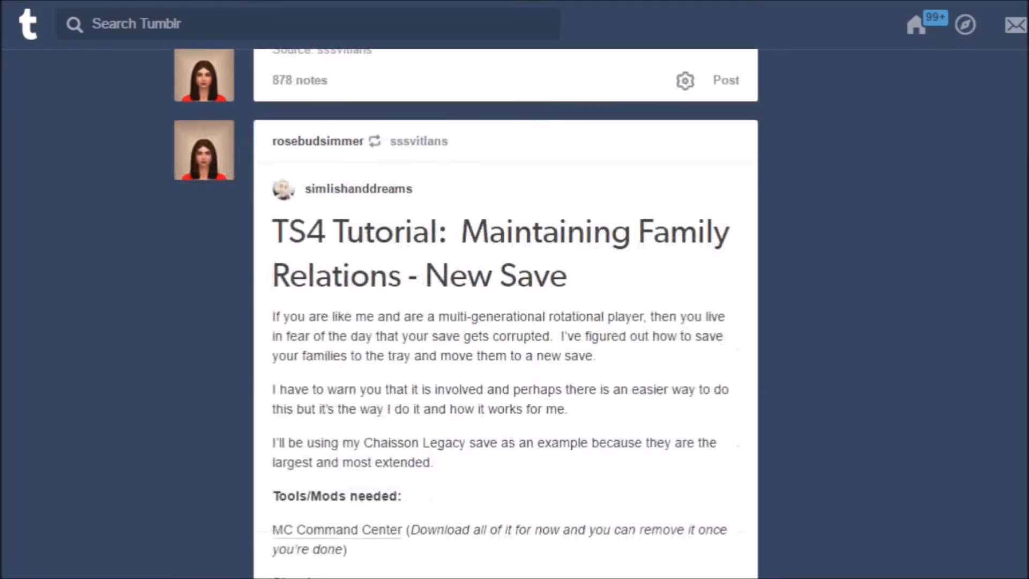
scroll(down, 3)
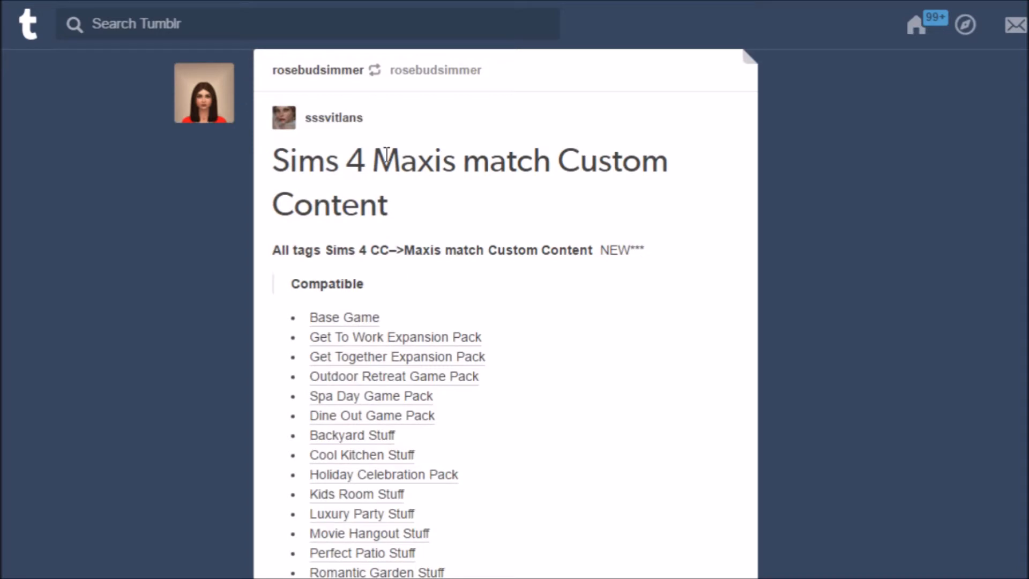
mouse_move(282, 121)
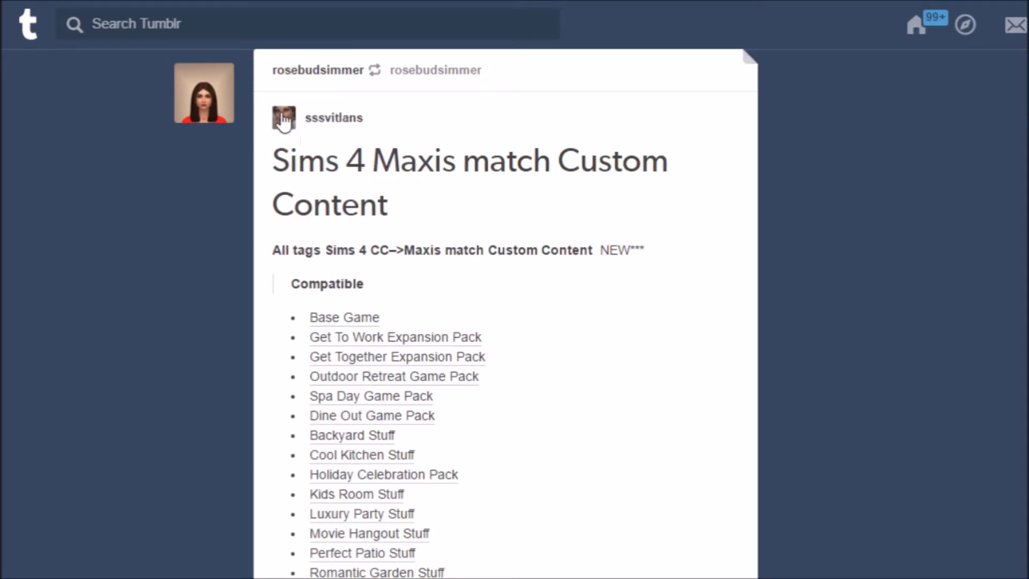
mouse_move(342, 147)
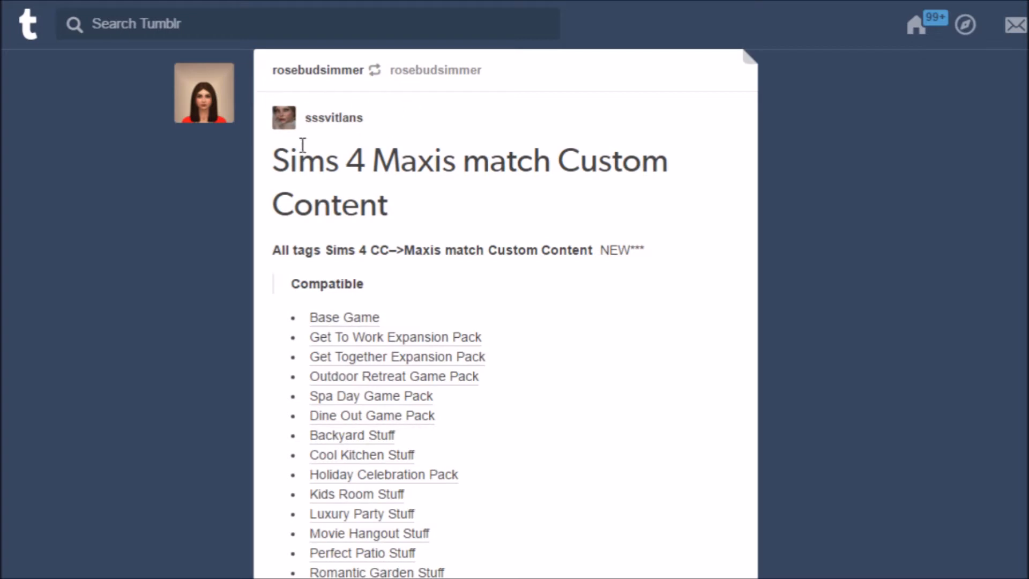
mouse_move(294, 233)
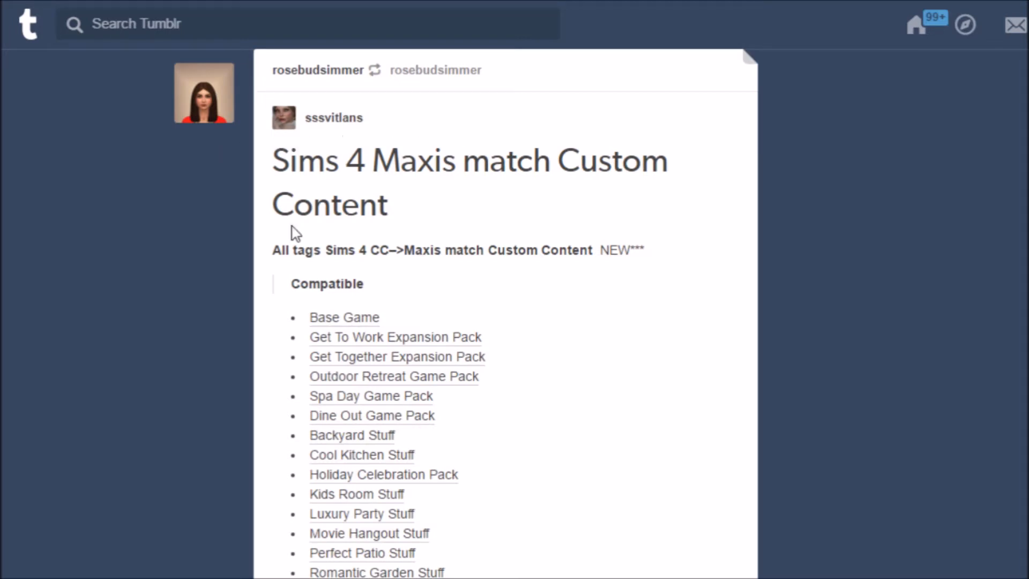
mouse_move(946, 307)
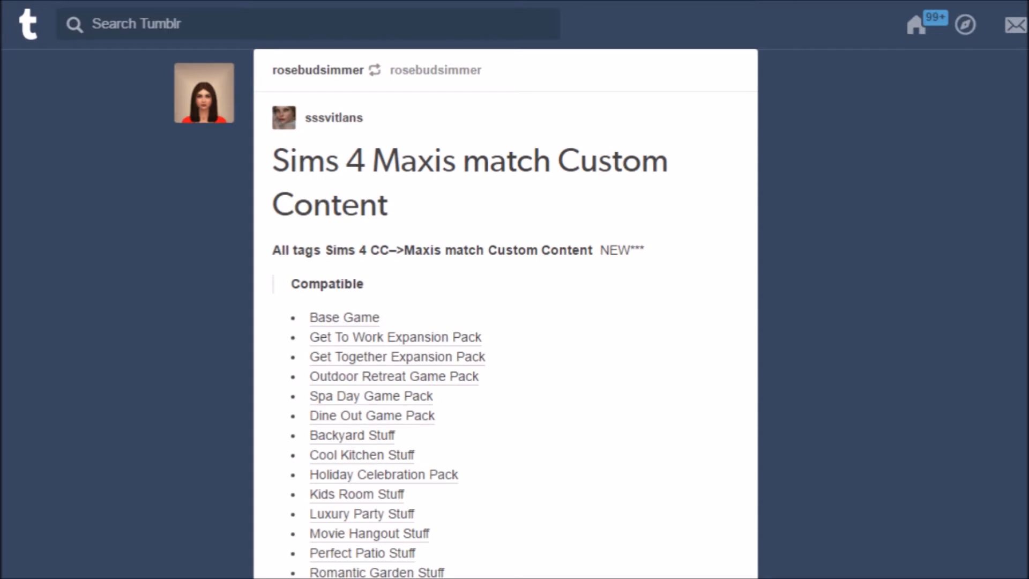
- Open the original poster's blog preview from the Maxis Match Hair link
scroll(down, 3)
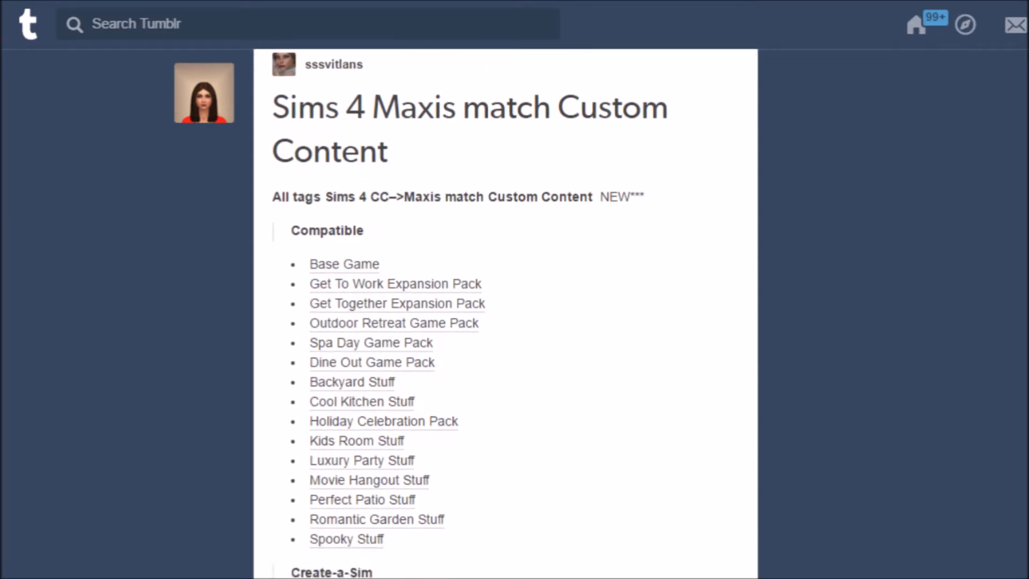
scroll(down, 3)
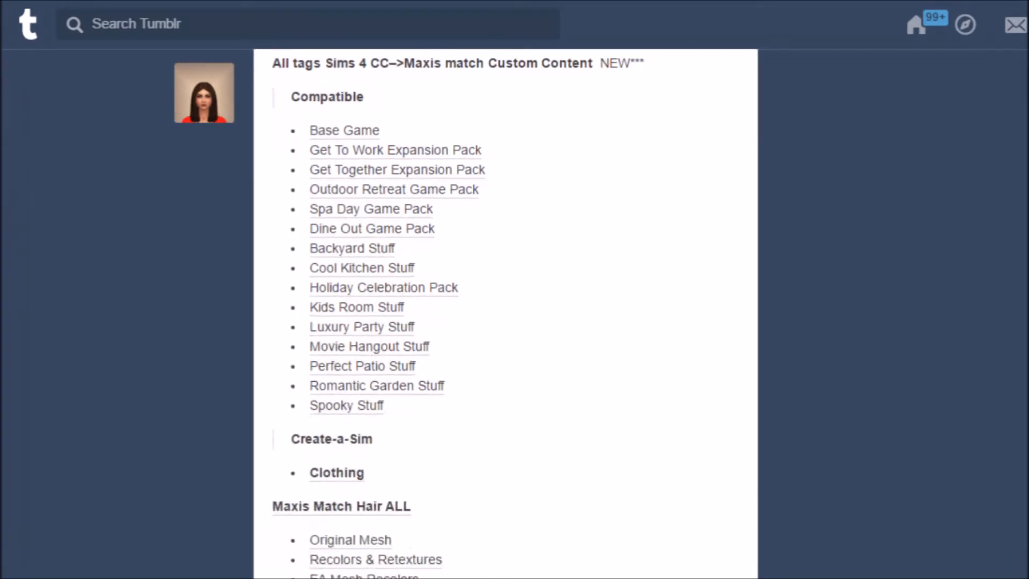
scroll(down, 3)
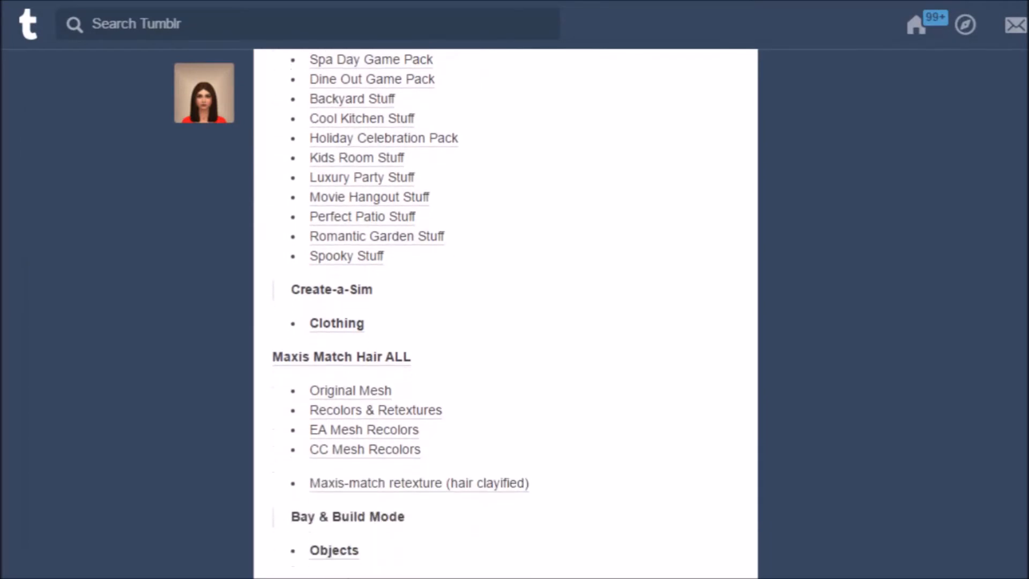
scroll(down, 3)
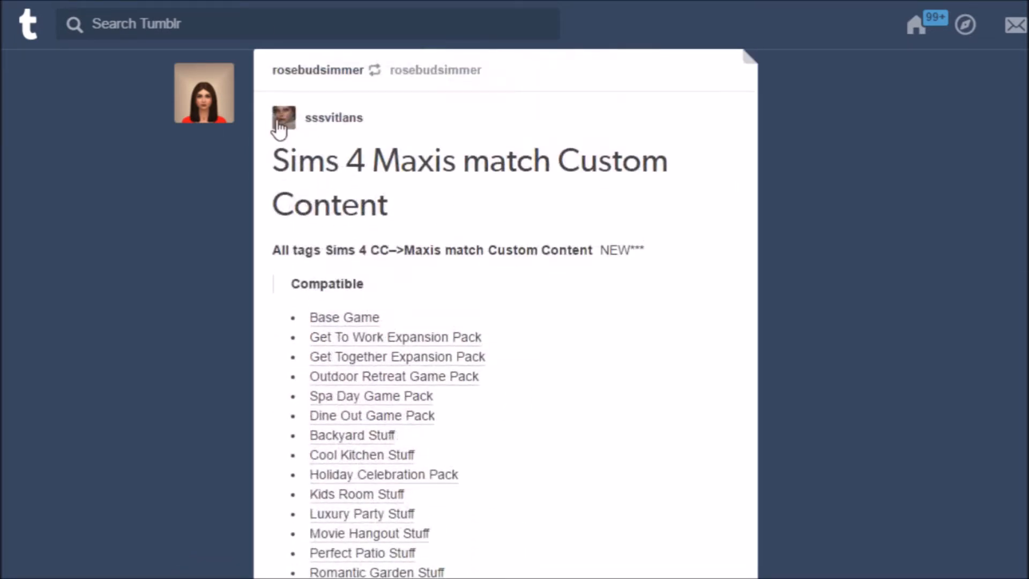
click(333, 118)
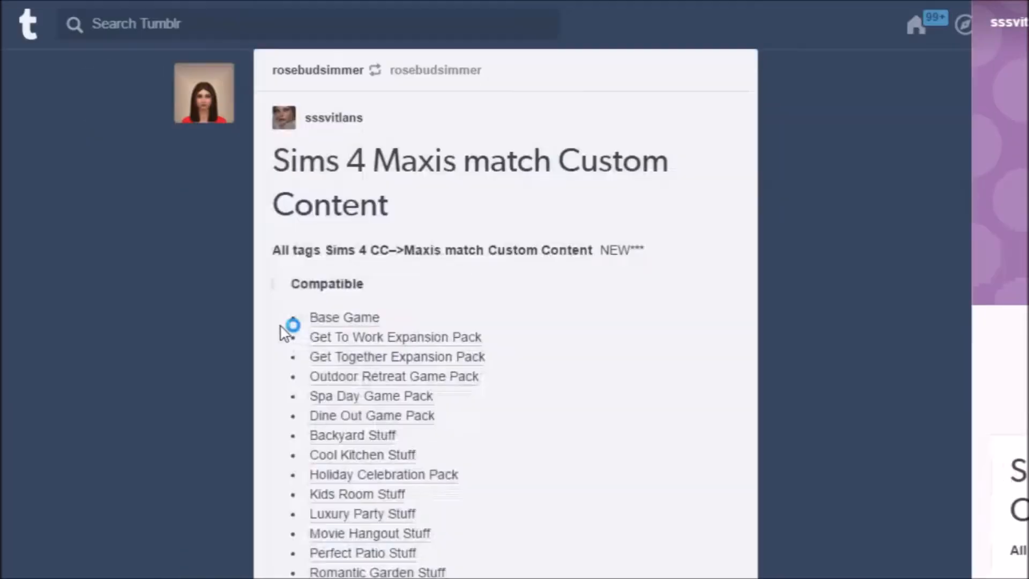
scroll(down, 3)
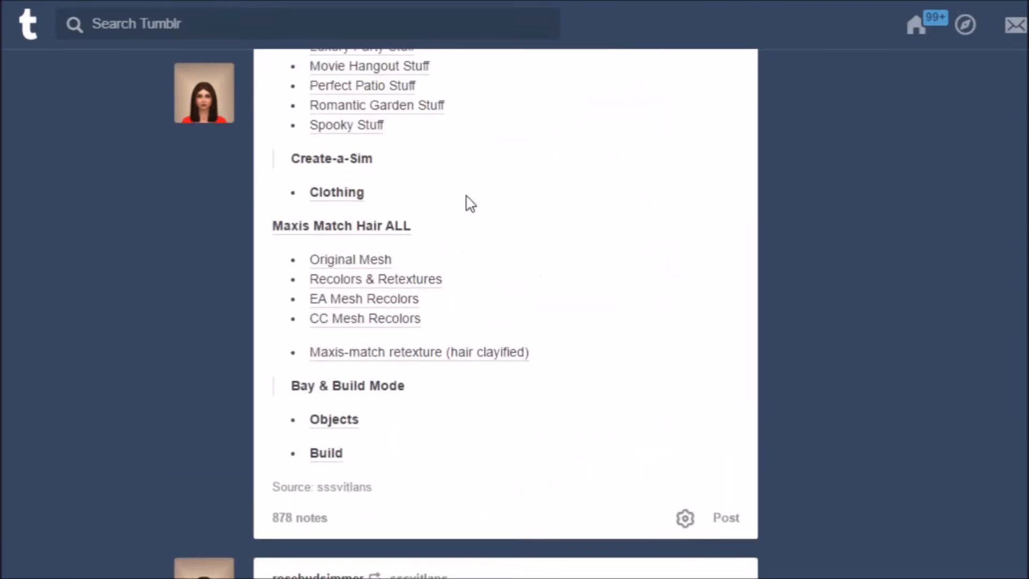
mouse_move(440, 227)
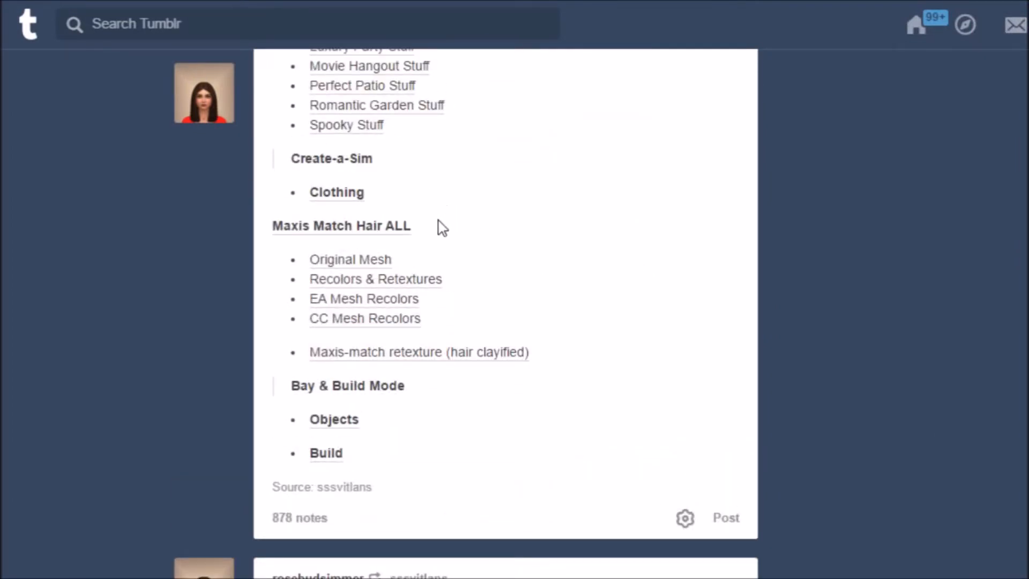
mouse_move(318, 195)
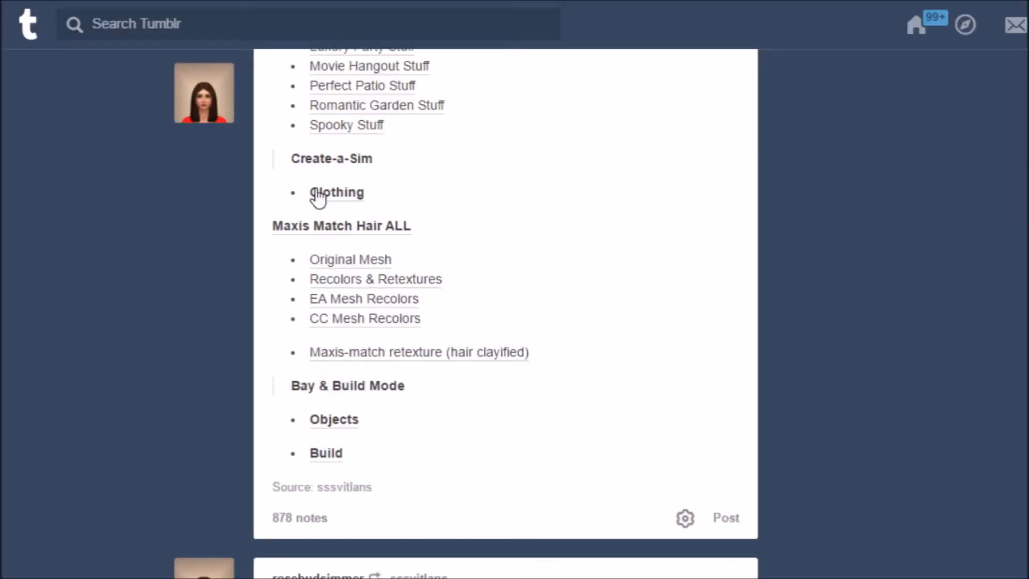
mouse_move(340, 278)
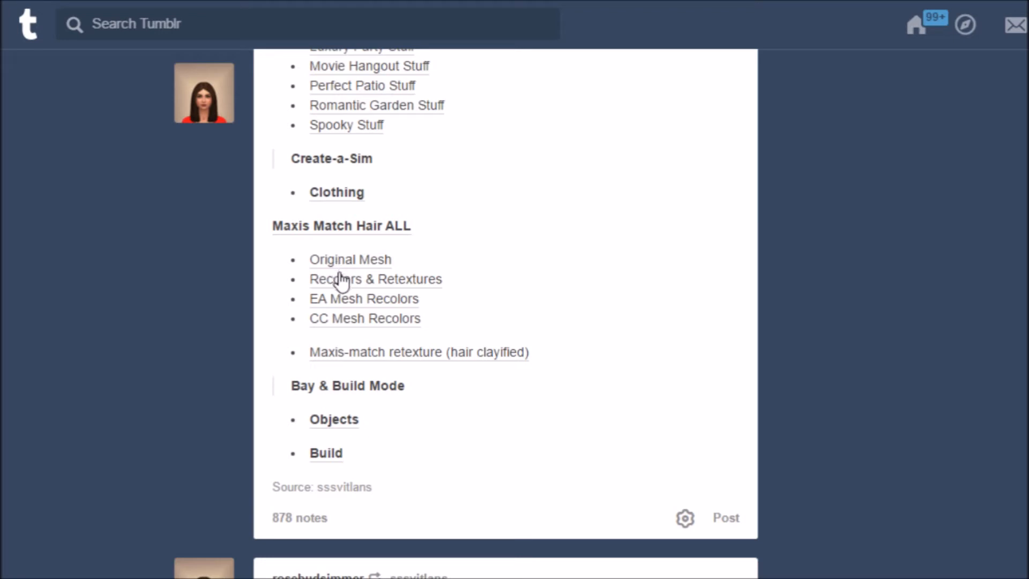
mouse_move(350, 335)
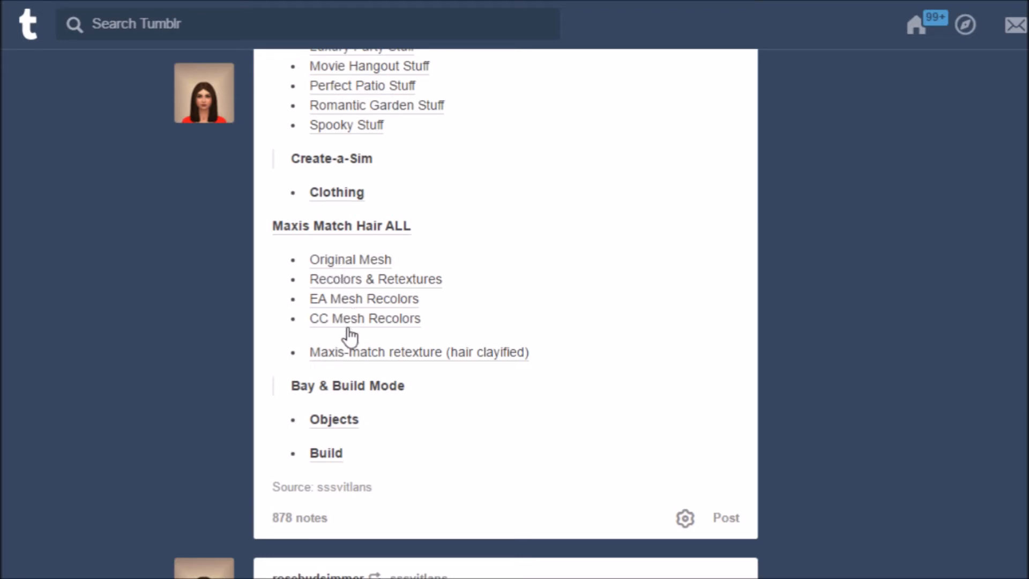
mouse_move(404, 357)
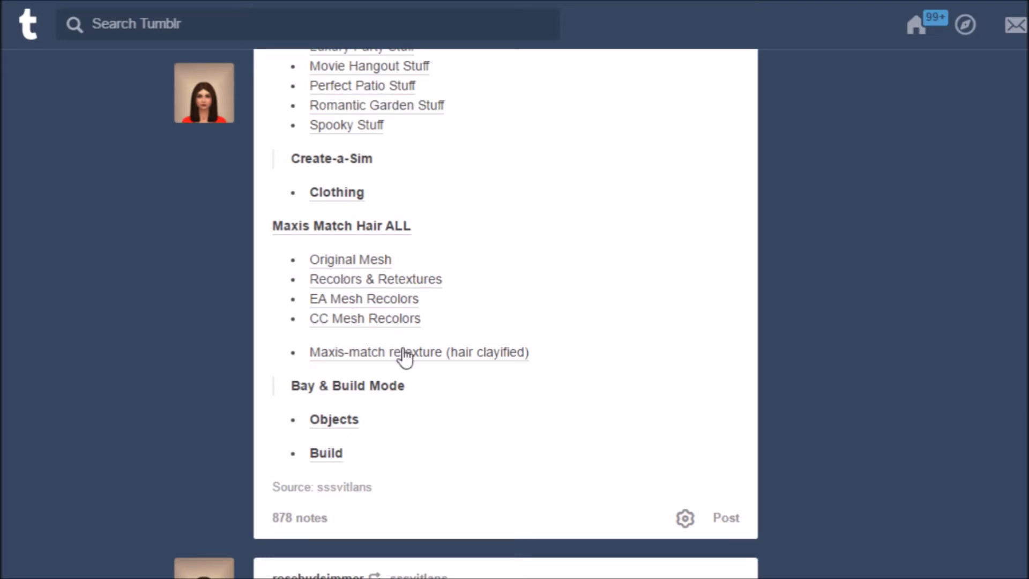
mouse_move(331, 426)
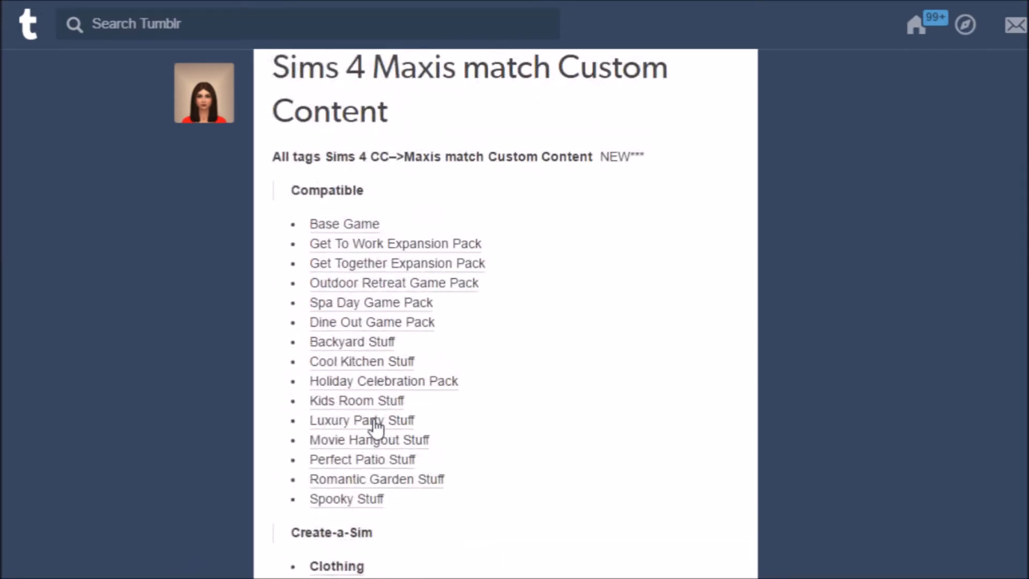
- Browse down the Maxis Match hair page through its recolour and new-mesh posts
scroll(down, 3)
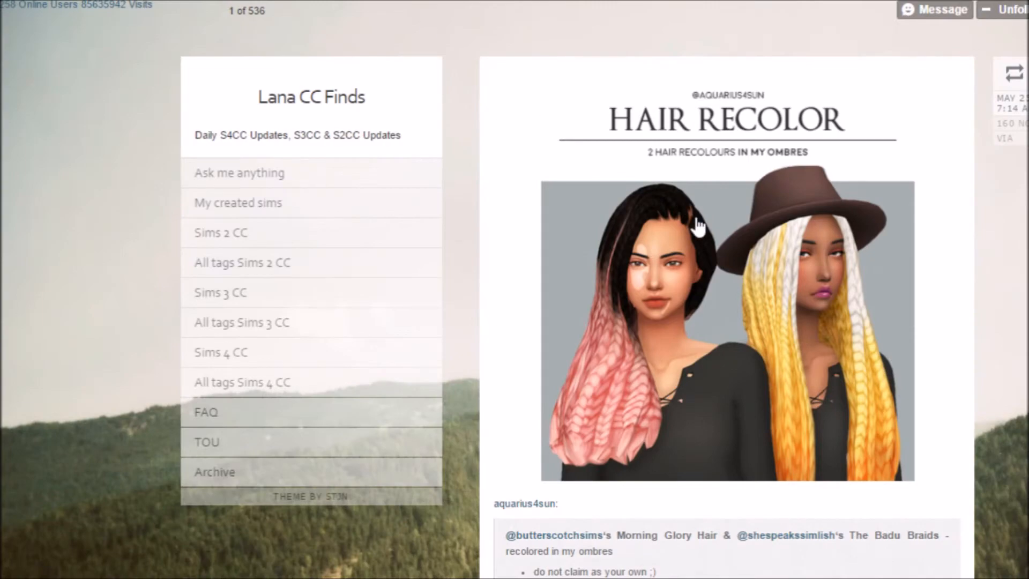
scroll(down, 3)
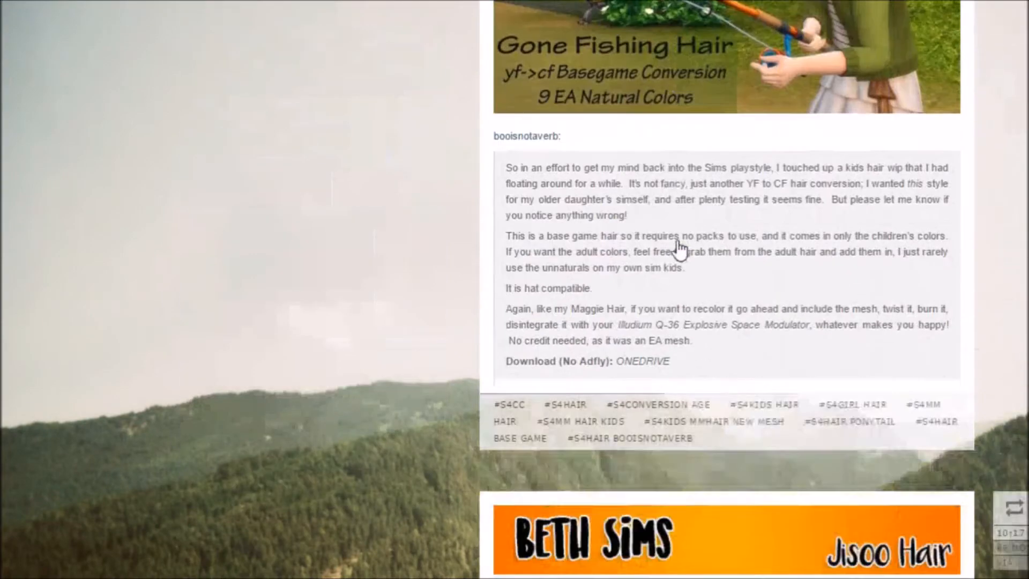
scroll(down, 3)
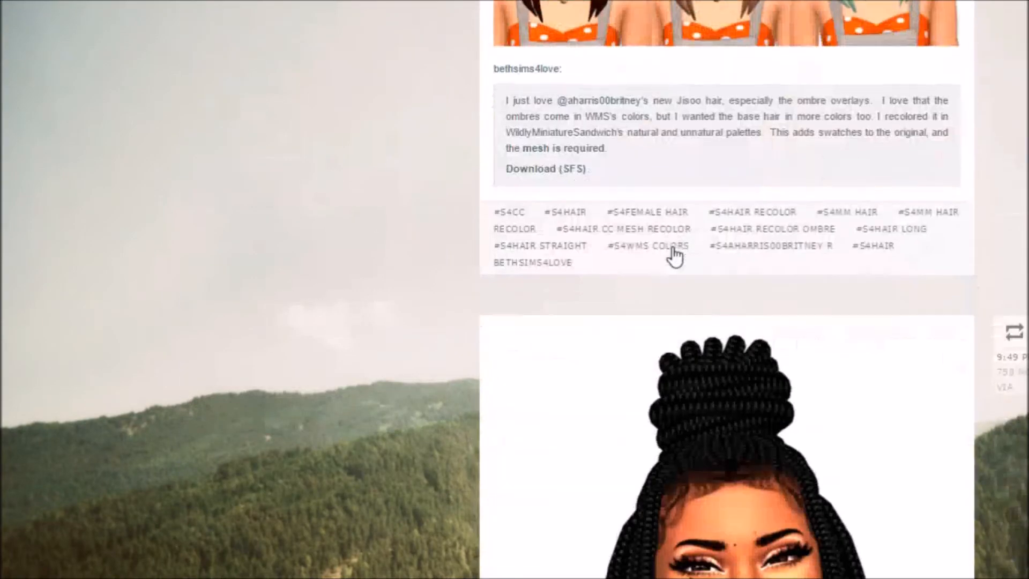
scroll(down, 3)
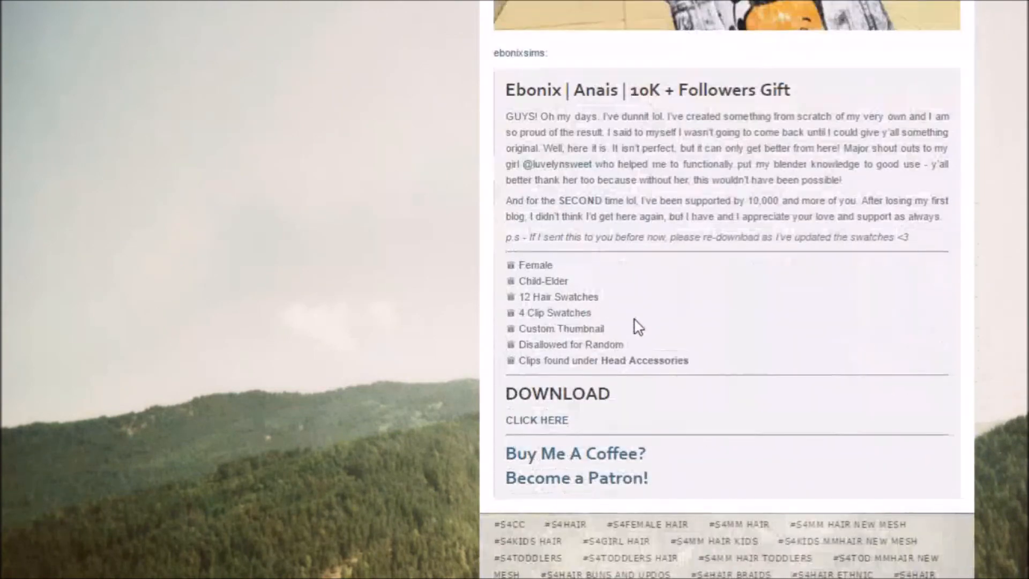
scroll(down, 3)
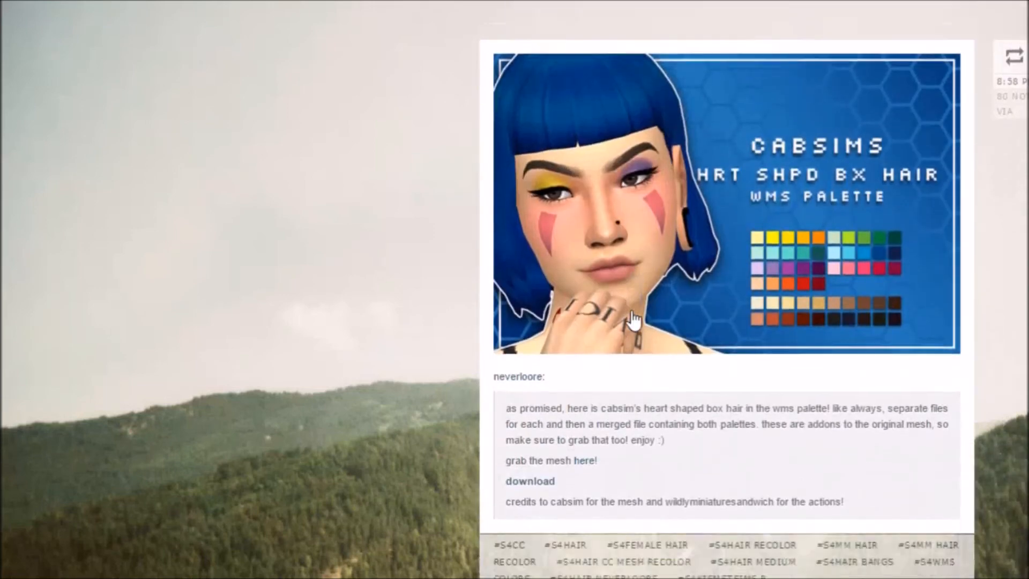
scroll(down, 3)
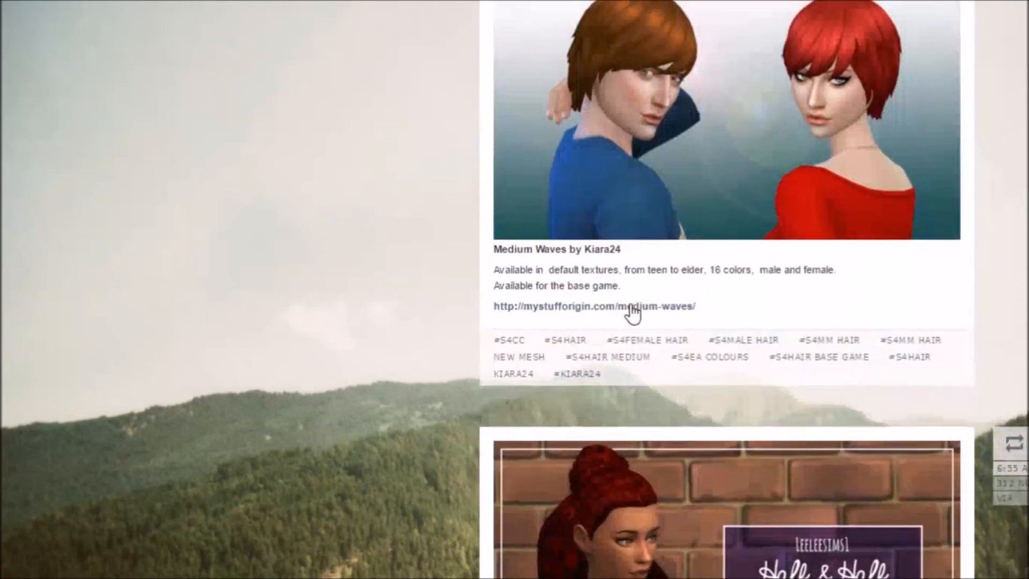
scroll(down, 3)
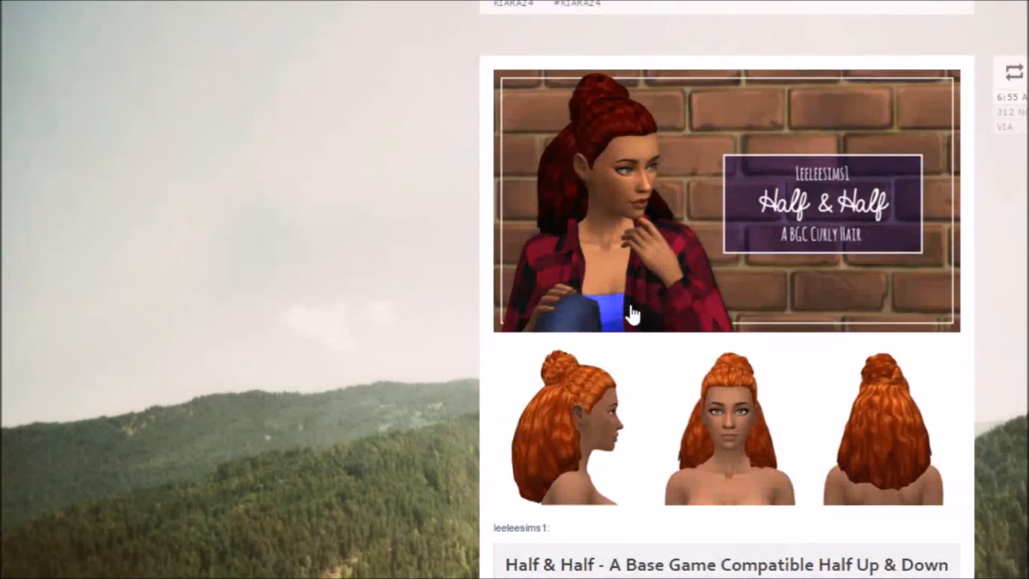
scroll(down, 3)
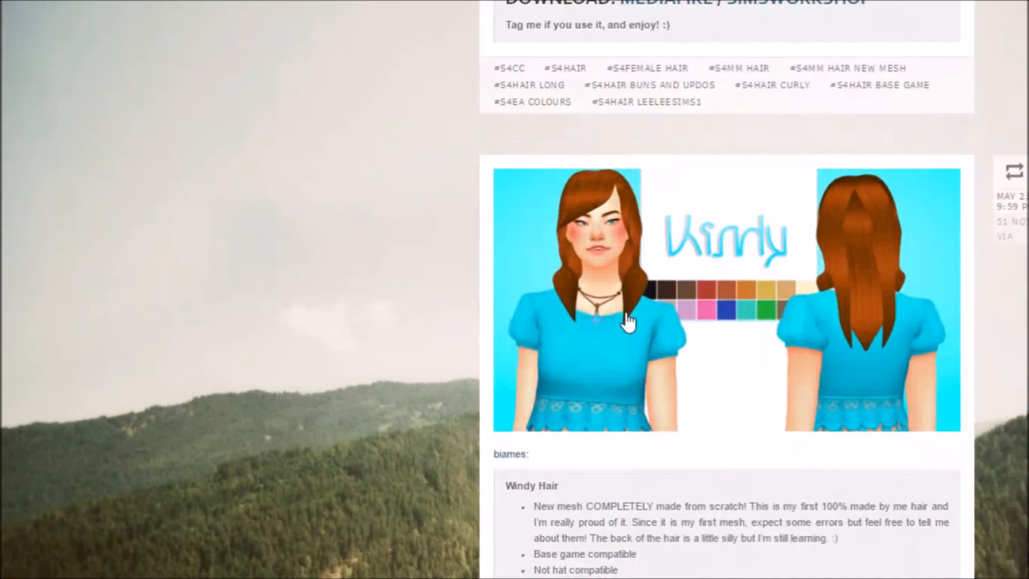
scroll(down, 3)
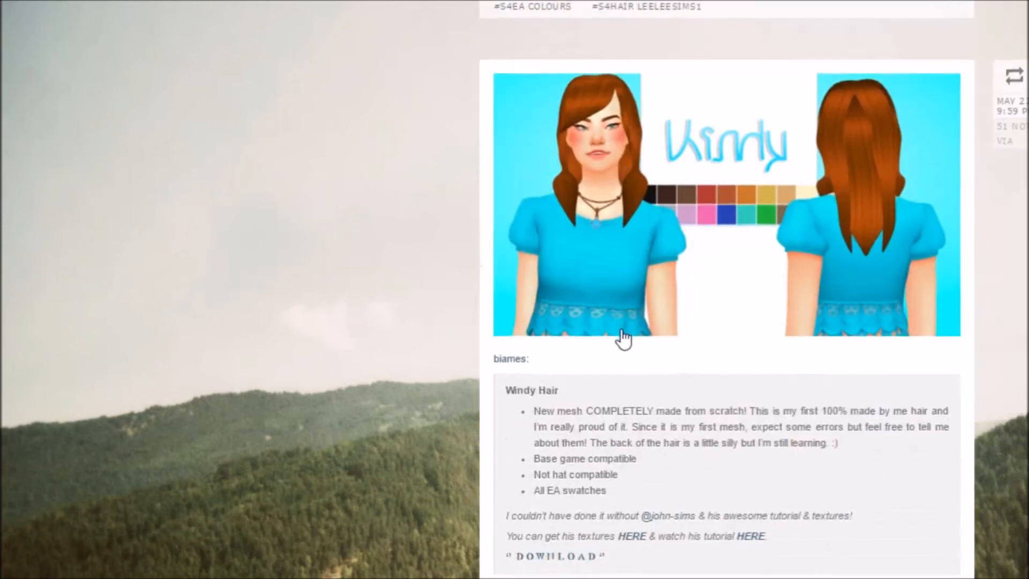
scroll(down, 3)
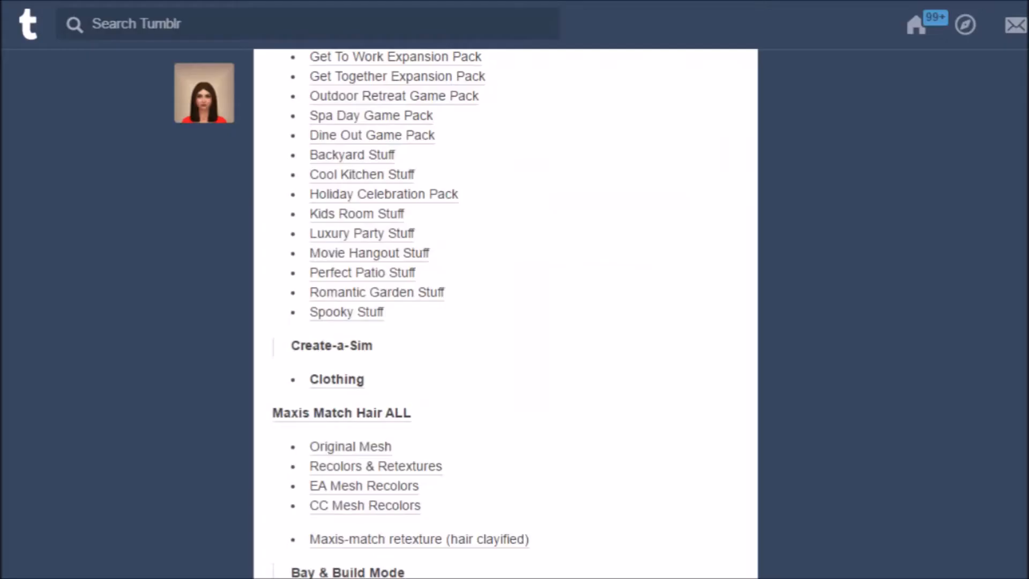
mouse_move(210, 311)
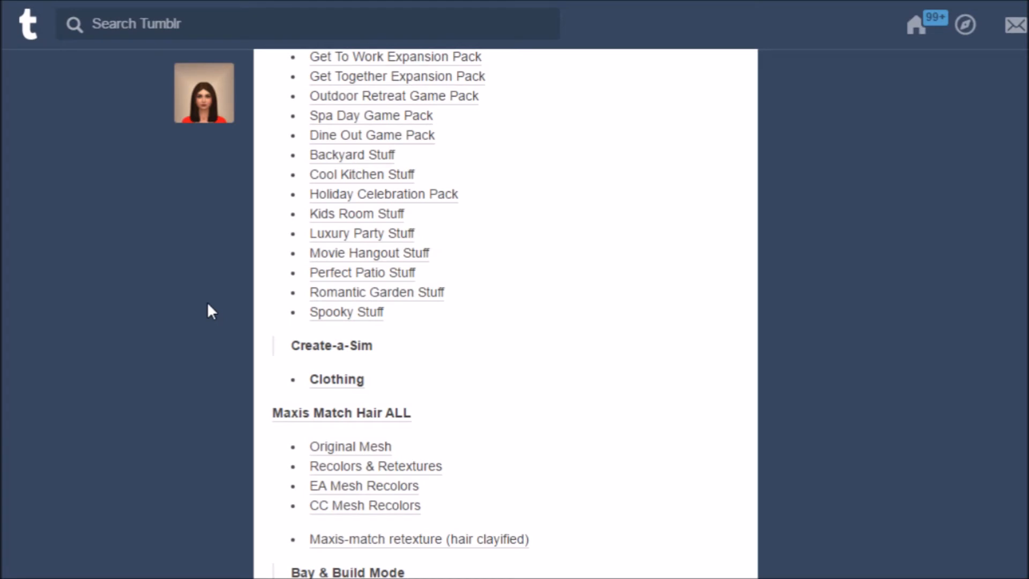
- Scroll the master post past Maxis Match Hair to the Build Mode objects entries
scroll(down, 3)
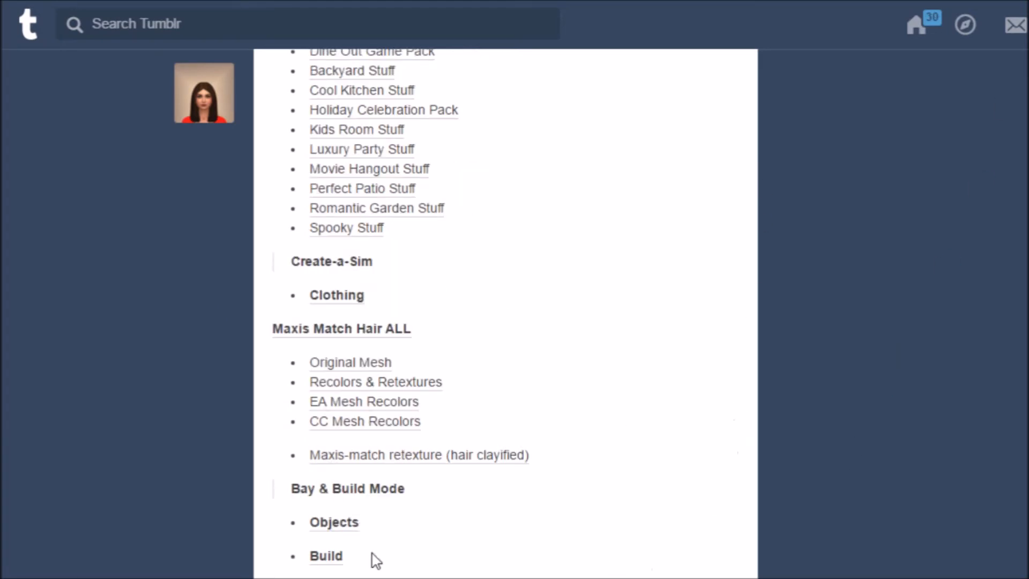
mouse_move(203, 317)
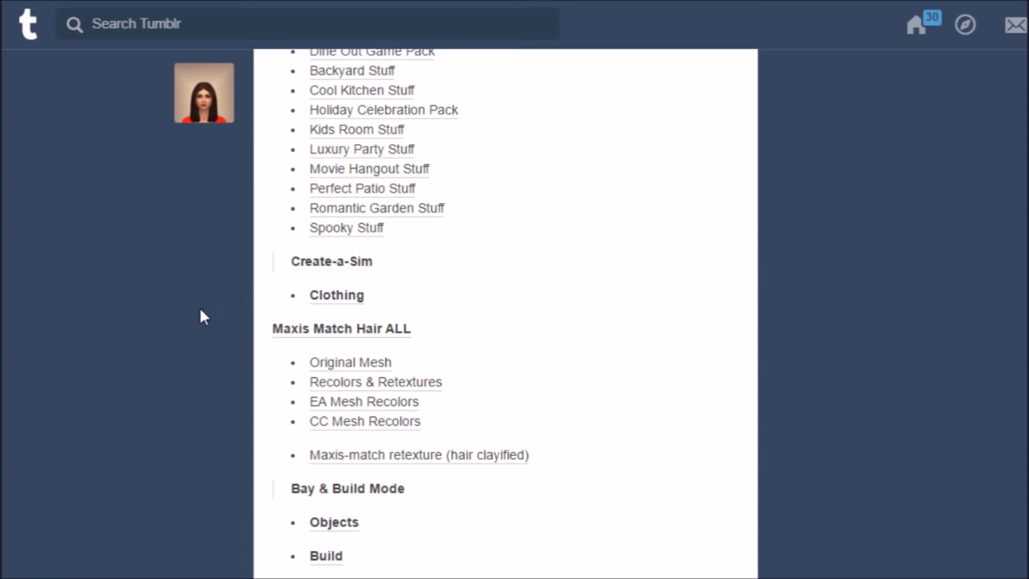